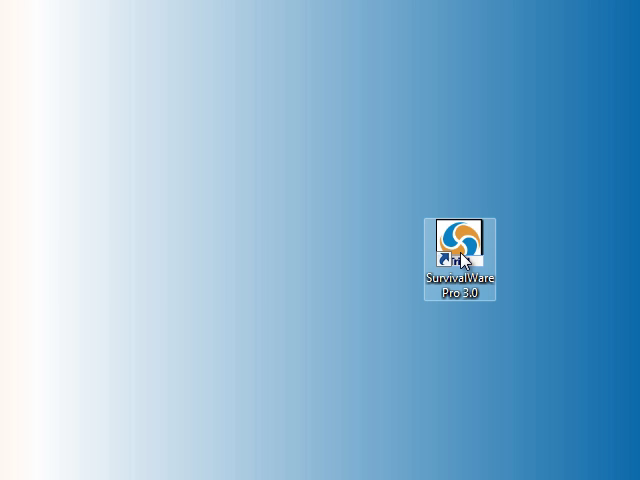
Launch SurvivalWare Pro 3.0 from its desktop shortcut to reach the Fort Knox module grid
{"action": "double_click", "coordinate": [459, 244]}
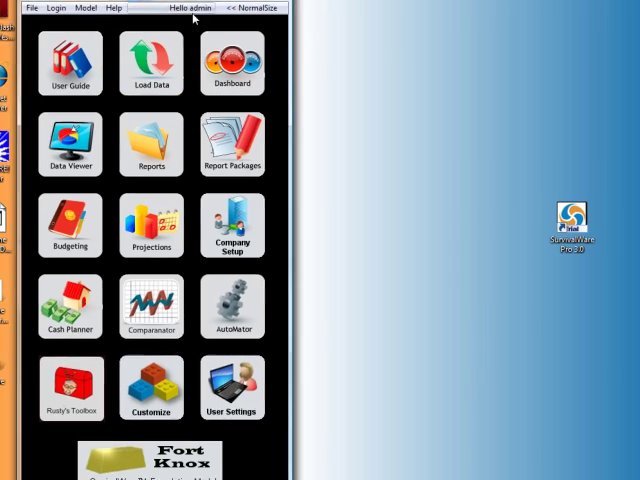
{"action": "left_click", "coordinate": [151, 55]}
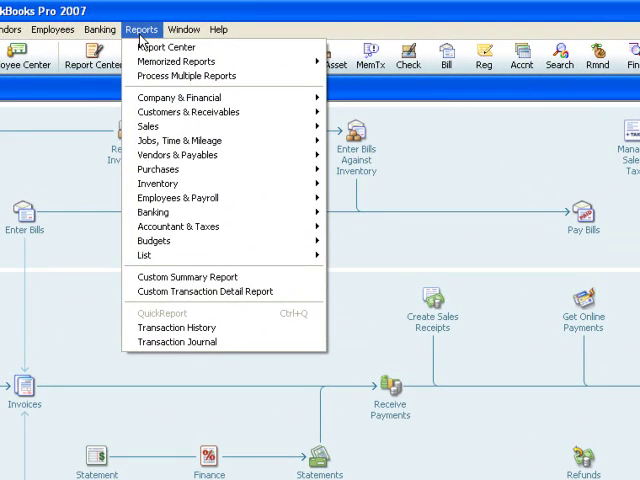
{"action": "mouse_move", "coordinate": [180, 97]}
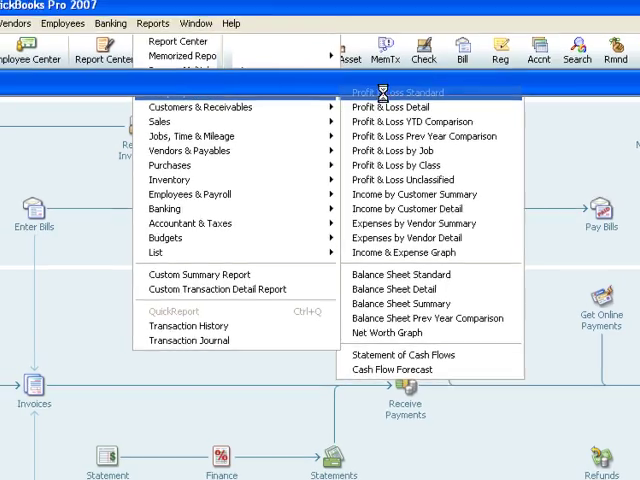
Run Profit & Loss Standard for 12/01/2005–11/30/2007 with Month columns
{"action": "left_click", "coordinate": [400, 91]}
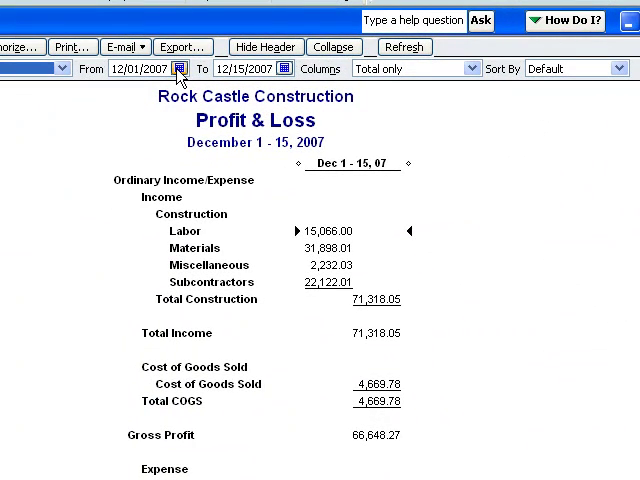
{"action": "left_click", "coordinate": [152, 72]}
{"action": "type", "text": "5"}
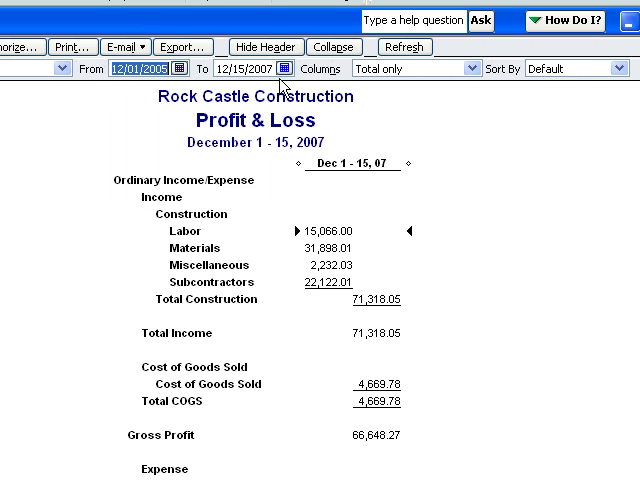
{"action": "left_click", "coordinate": [293, 70]}
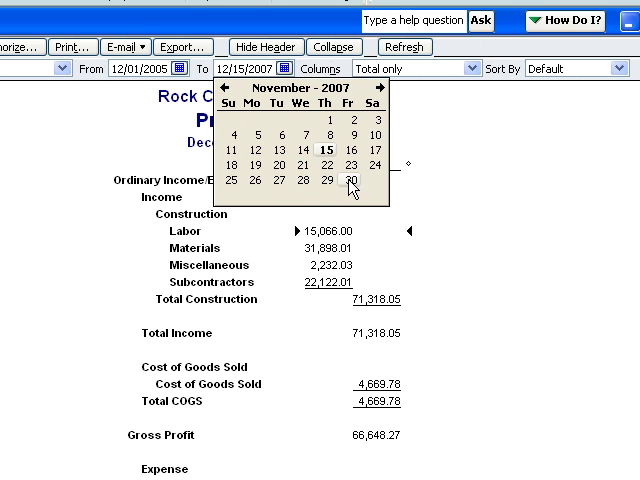
{"action": "left_click", "coordinate": [347, 180]}
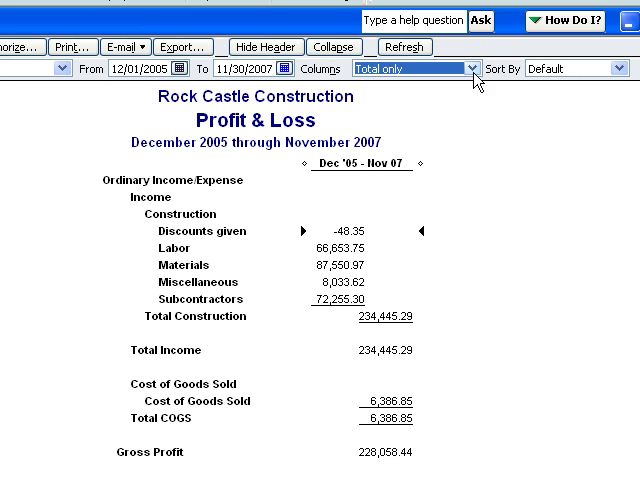
{"action": "left_click", "coordinate": [465, 64]}
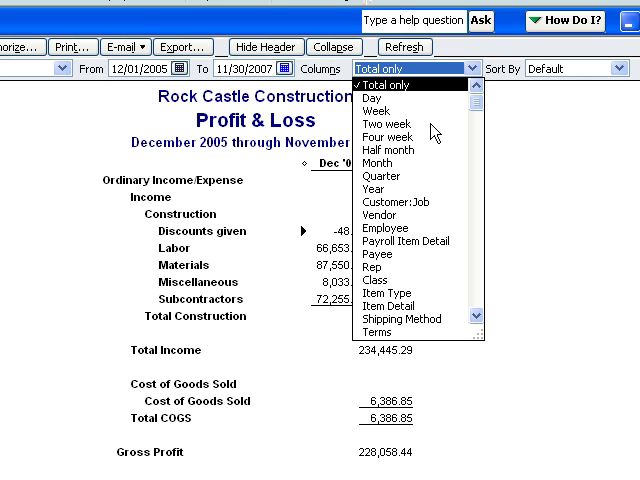
{"action": "mouse_move", "coordinate": [375, 174]}
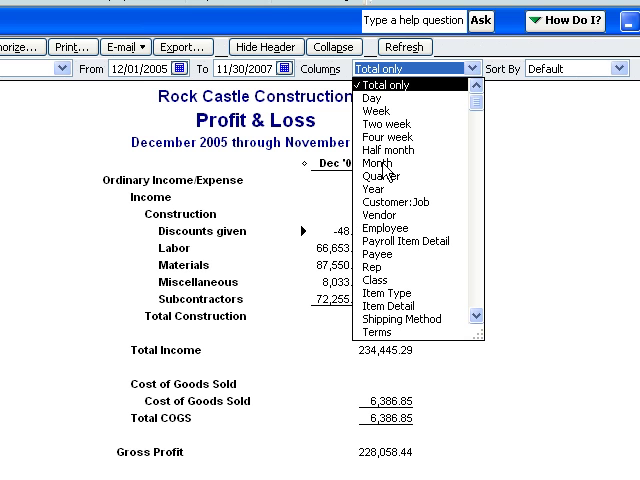
{"action": "left_click", "coordinate": [386, 163]}
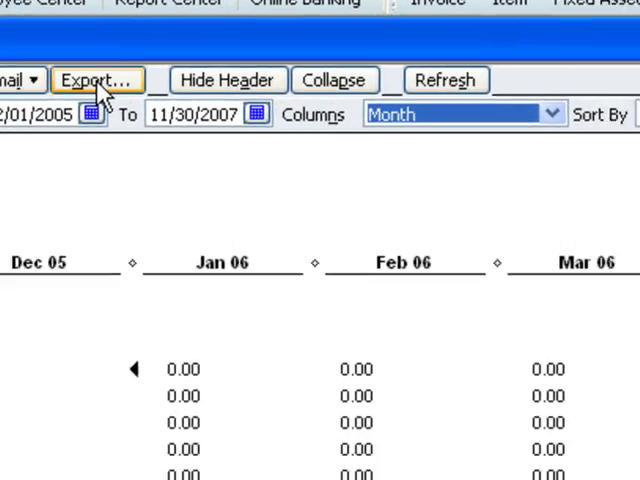
{"action": "left_click", "coordinate": [104, 78]}
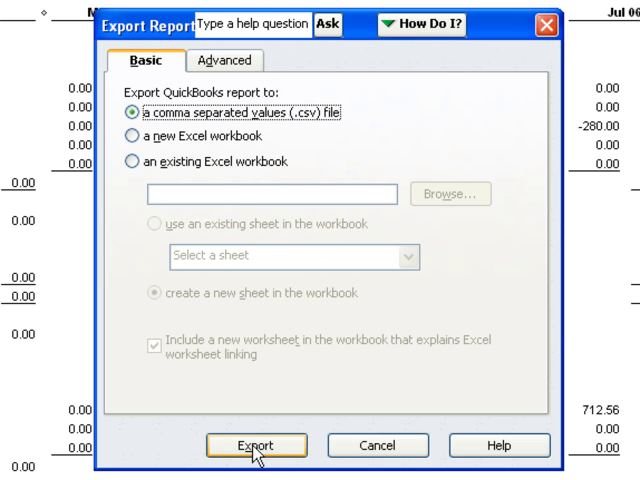
{"action": "left_click", "coordinate": [270, 445]}
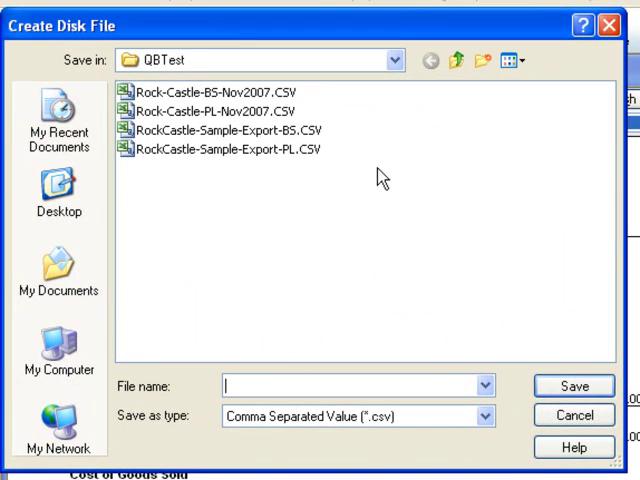
{"action": "type", "text": "test-pl"}
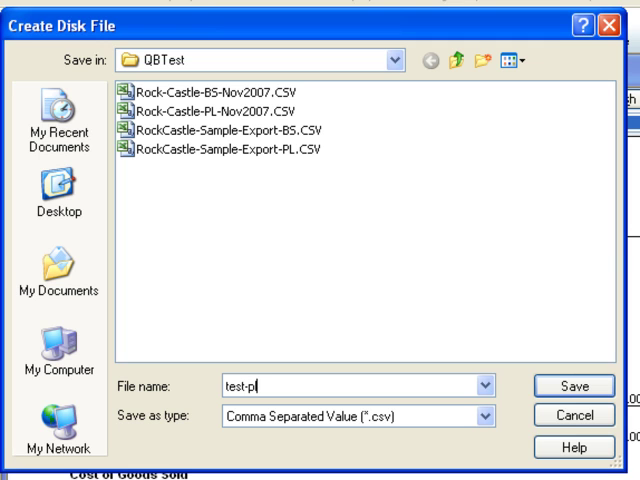
{"action": "type", "text": "-2007"}
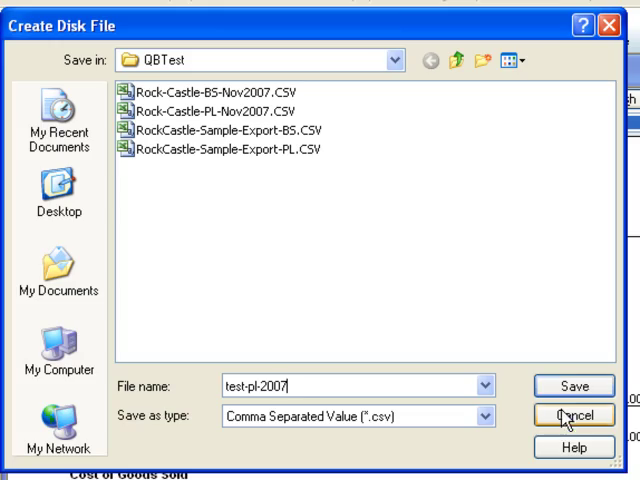
{"action": "left_click", "coordinate": [574, 415]}
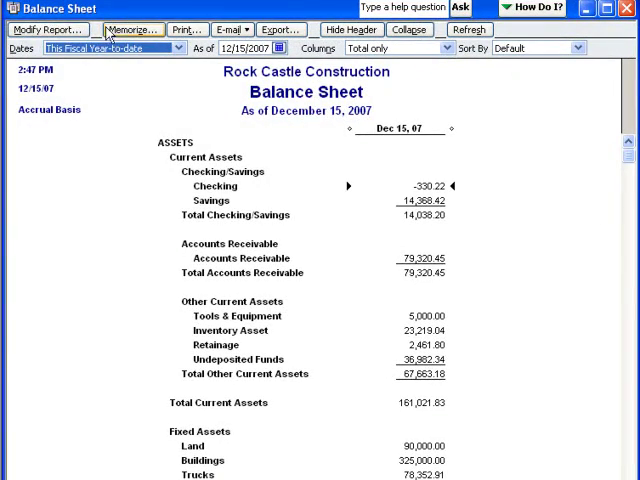
Modify the Balance Sheet to span 12/31/2005–11/30/2007, displaying columns by Month
{"action": "left_click", "coordinate": [48, 27]}
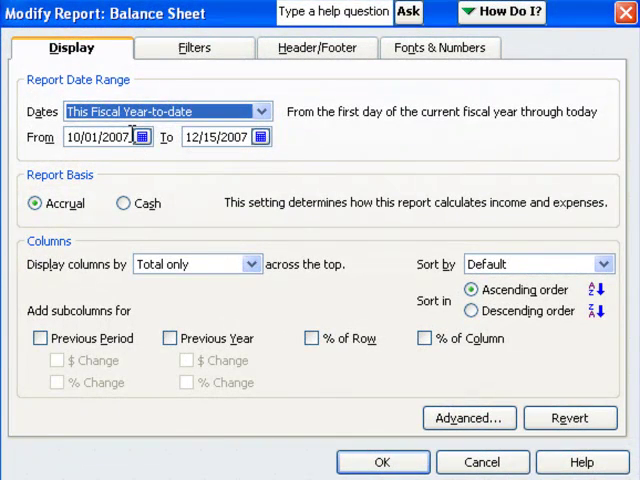
{"action": "left_click", "coordinate": [97, 137]}
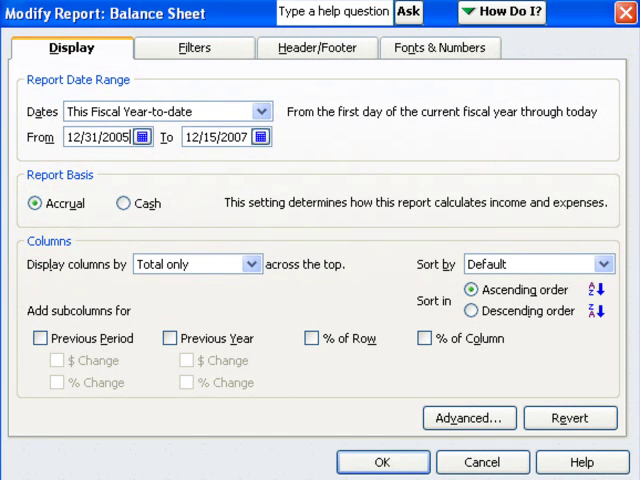
{"action": "left_click", "coordinate": [258, 137]}
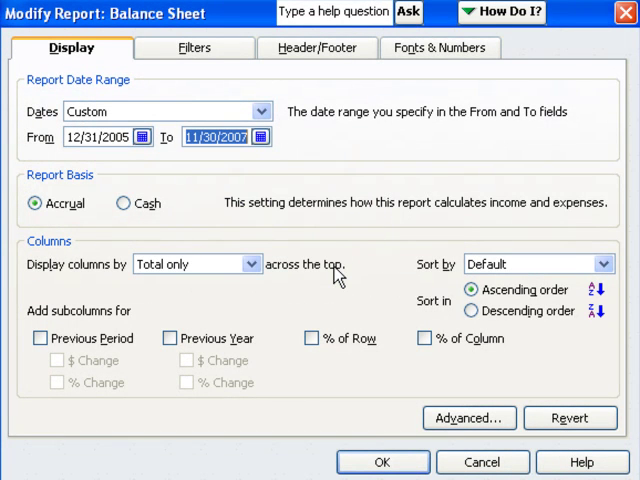
{"action": "mouse_move", "coordinate": [261, 272]}
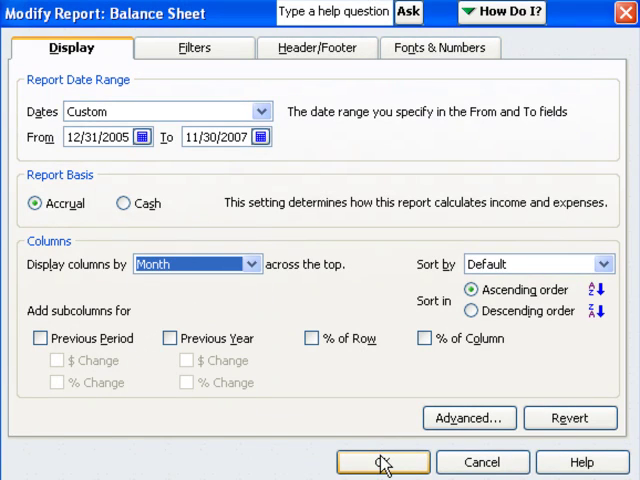
{"action": "left_click", "coordinate": [384, 456]}
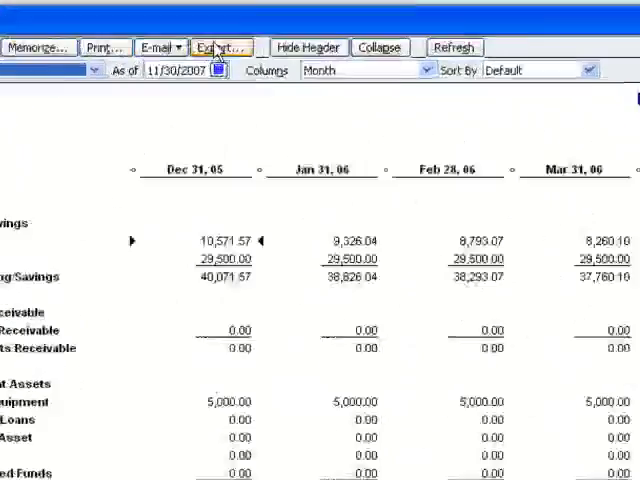
Export the Balance Sheet to disk as test-bs-2007.CSV
{"action": "left_click", "coordinate": [222, 46]}
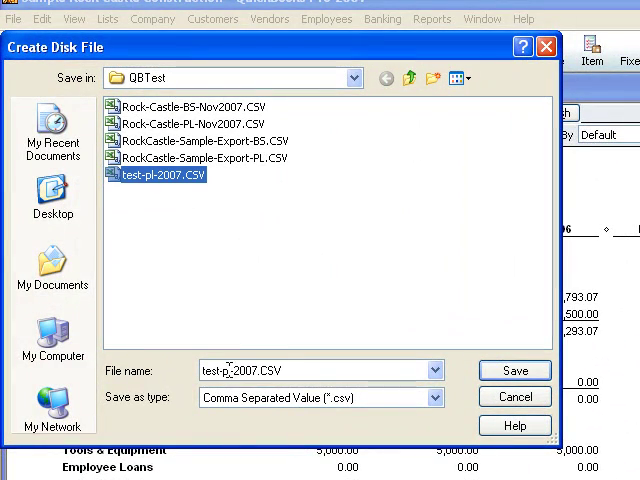
{"action": "left_click", "coordinate": [230, 370]}
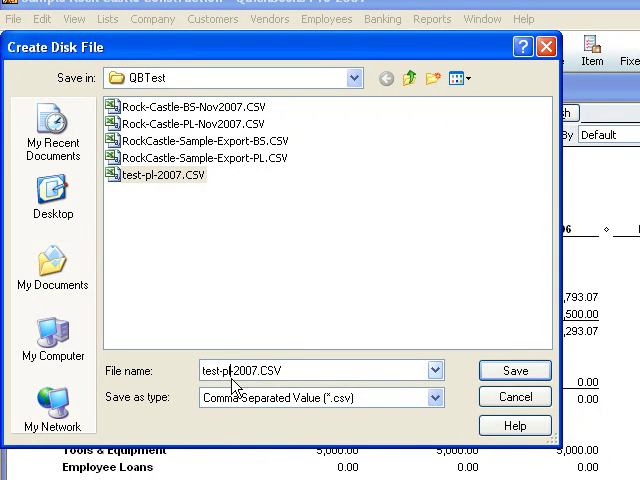
{"action": "type", "text": "test-bs-2007.CSV"}
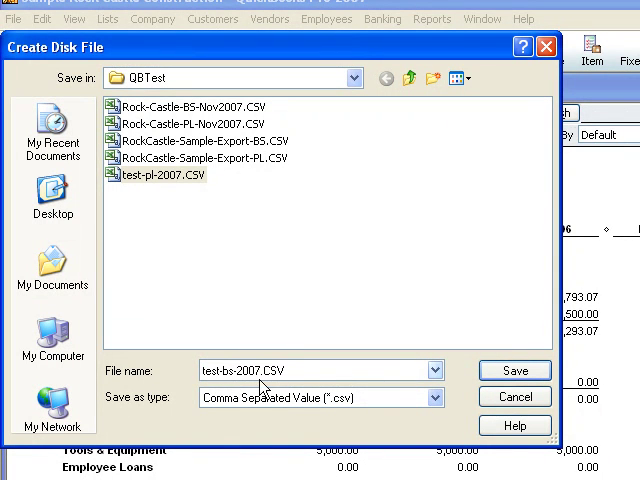
{"action": "left_click", "coordinate": [518, 370]}
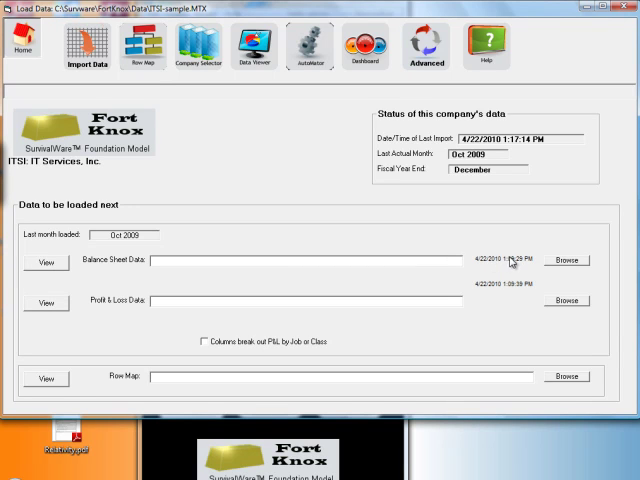
Browse to test-bs-2007.CSV and test-pl-2007.CSV, then choose the row map file
{"action": "left_click", "coordinate": [565, 260]}
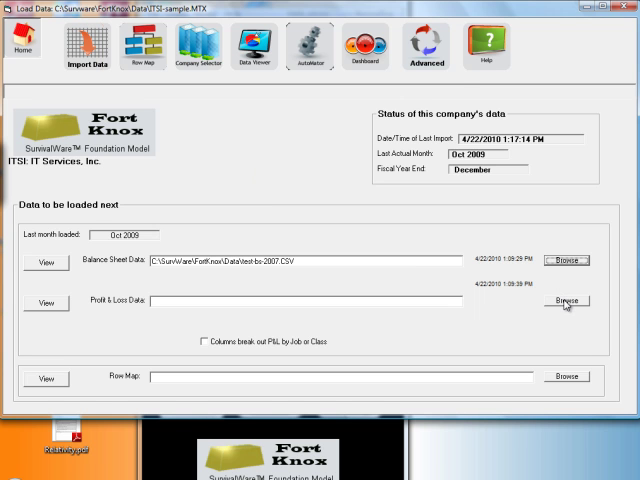
{"action": "left_click", "coordinate": [565, 301]}
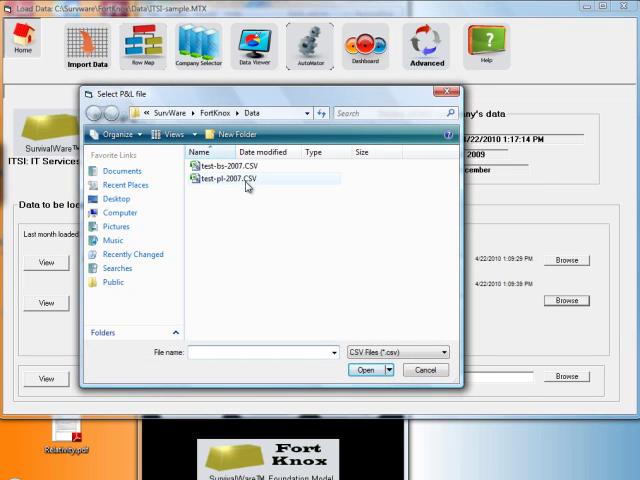
{"action": "left_click", "coordinate": [366, 368]}
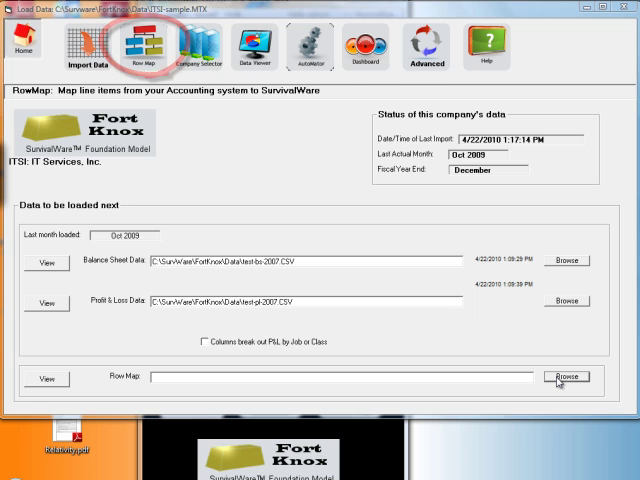
{"action": "left_click", "coordinate": [565, 378]}
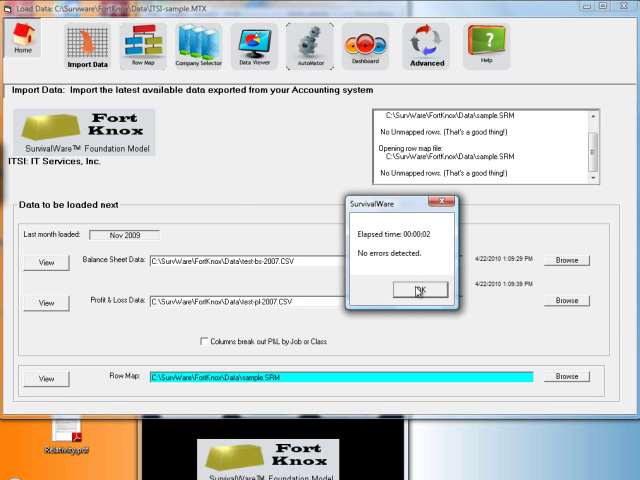
Confirm the 'No errors detected' import message, with Nov 2009 as last month
{"action": "left_click", "coordinate": [430, 290]}
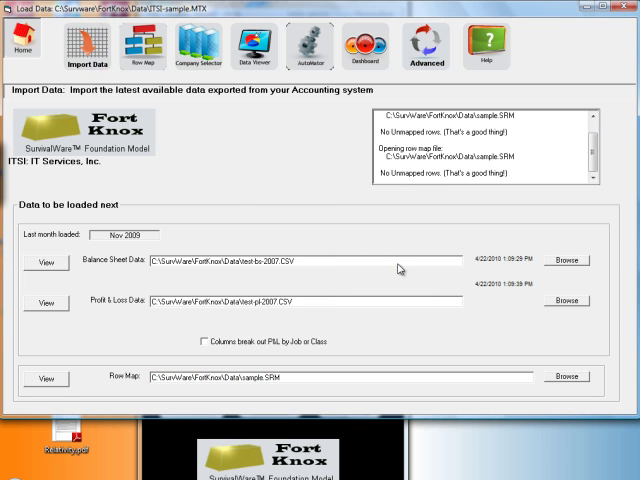
{"action": "left_click", "coordinate": [238, 48]}
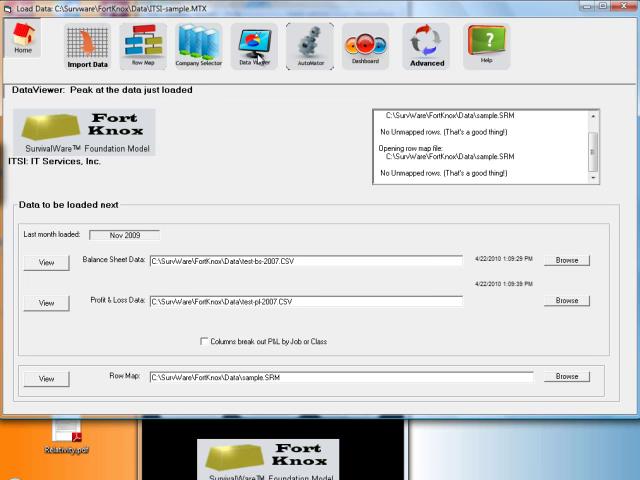
Review Balance Sheet, Cash Flow, Working Capital, Valuation and Import Checks, returning to Income Statement
{"action": "left_click", "coordinate": [242, 48]}
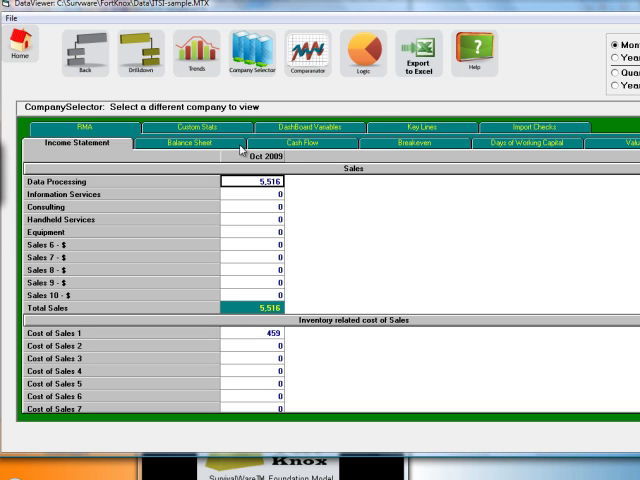
{"action": "left_click", "coordinate": [200, 148]}
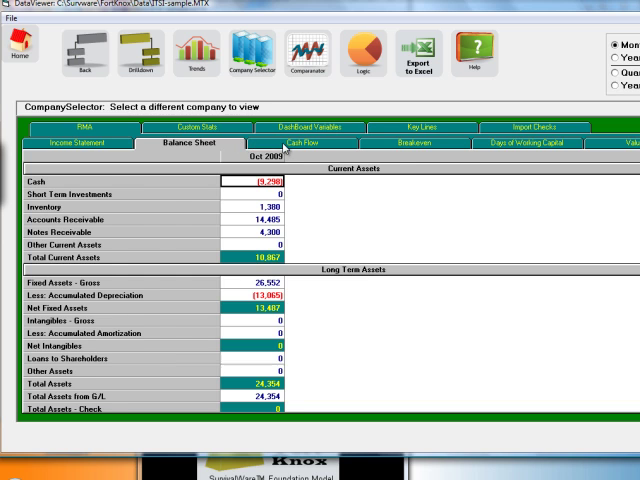
{"action": "left_click", "coordinate": [319, 143]}
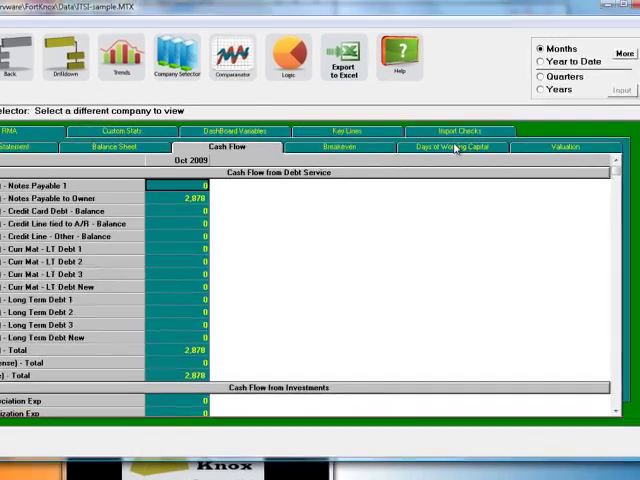
{"action": "left_click", "coordinate": [456, 147]}
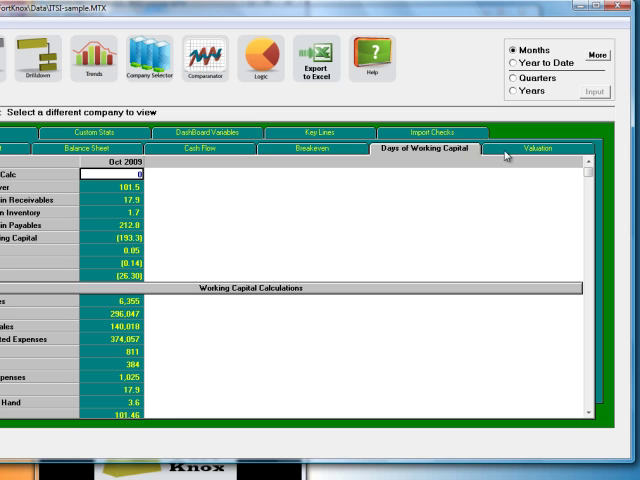
{"action": "left_click", "coordinate": [550, 149]}
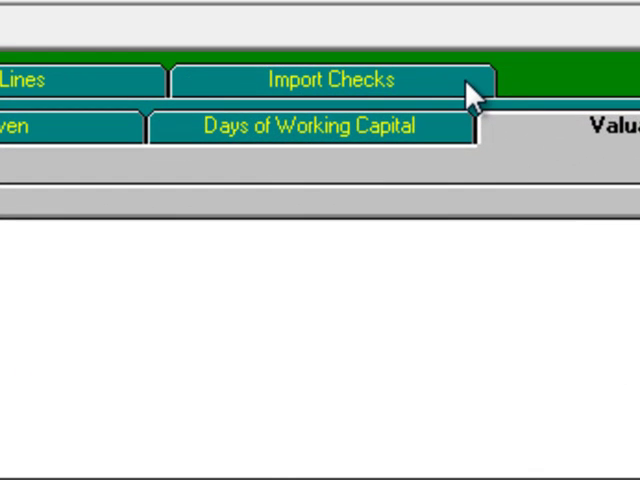
{"action": "left_click", "coordinate": [333, 79]}
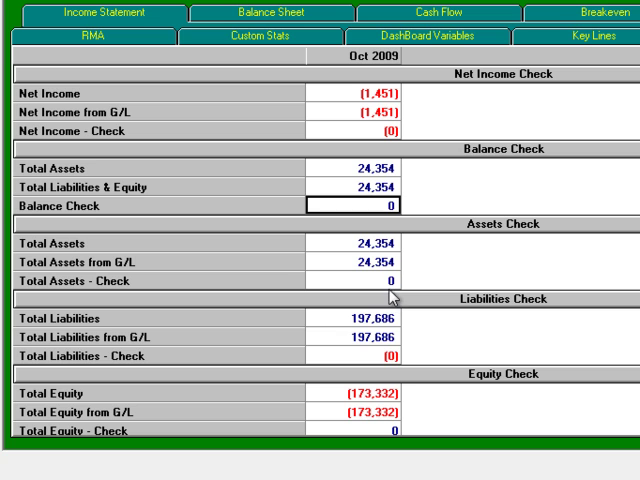
{"action": "left_click", "coordinate": [355, 356]}
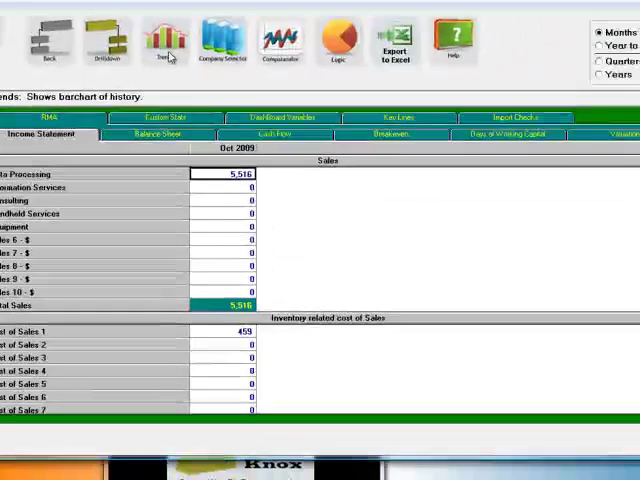
Chart Data Processing history, switching from monthly to quarterly and then YTD totals
{"action": "left_click", "coordinate": [167, 38]}
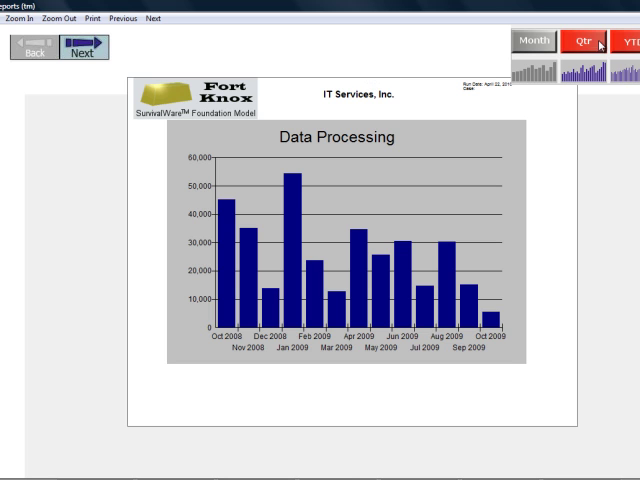
{"action": "left_click", "coordinate": [586, 38]}
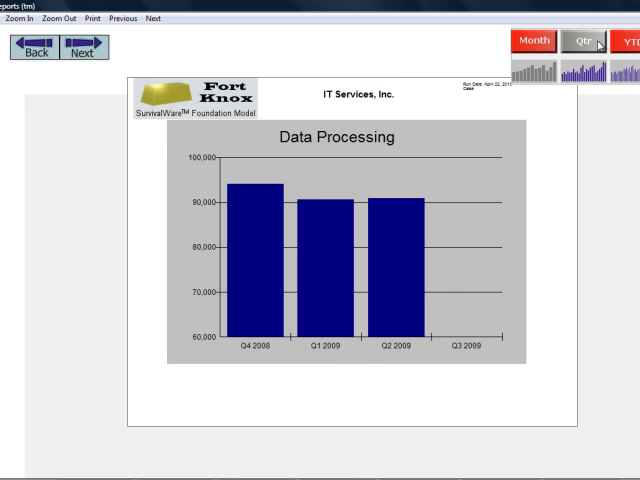
{"action": "left_click", "coordinate": [630, 42]}
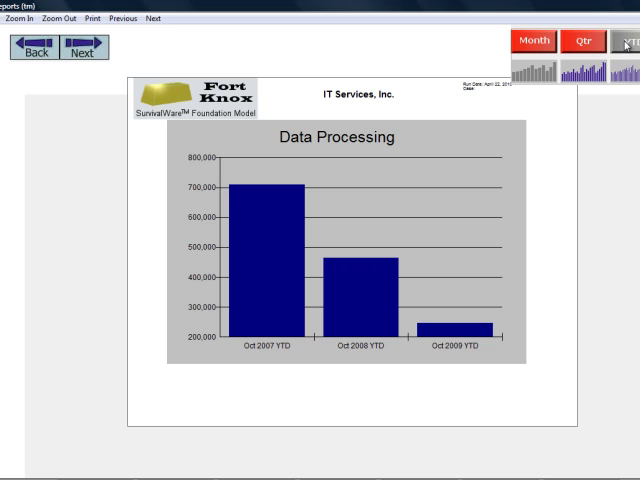